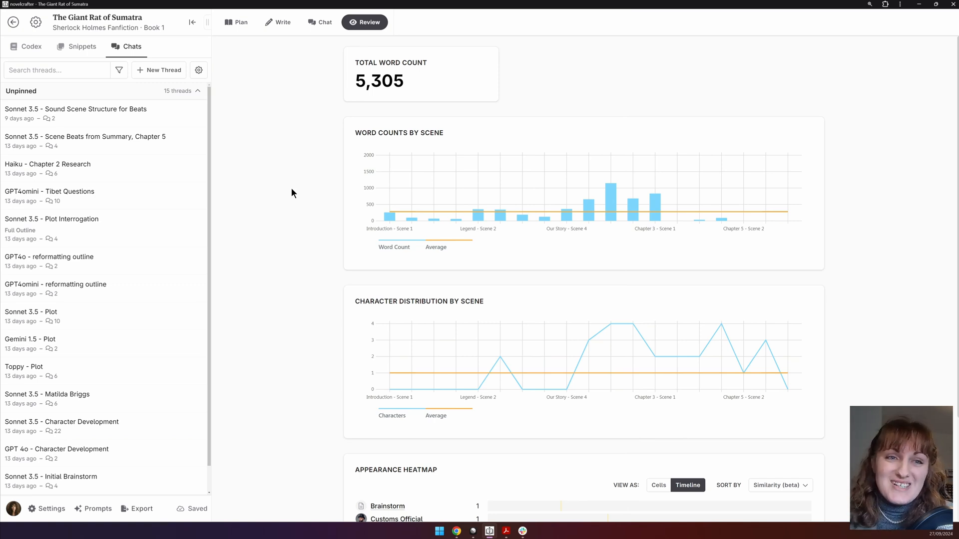
pyautogui.moveTo(297, 194)
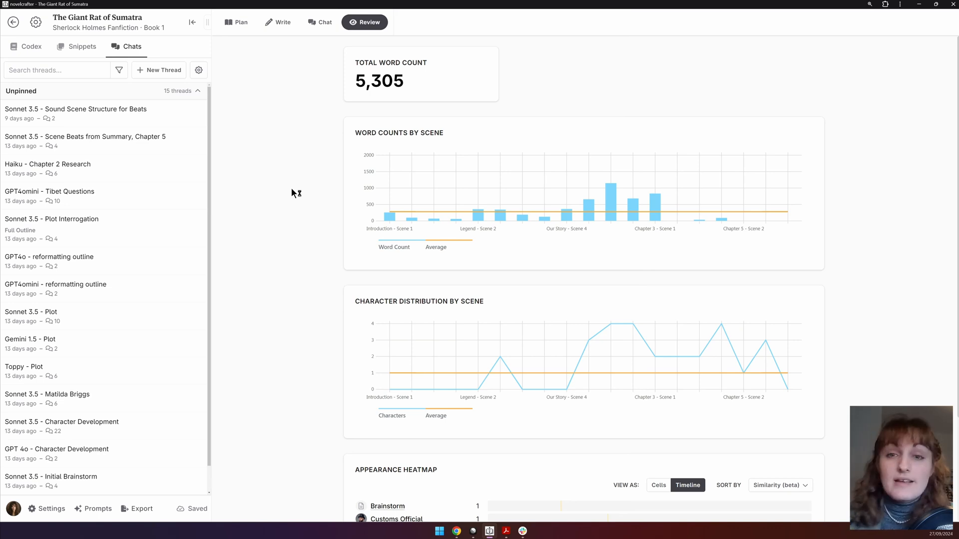
pyautogui.moveTo(368, 49)
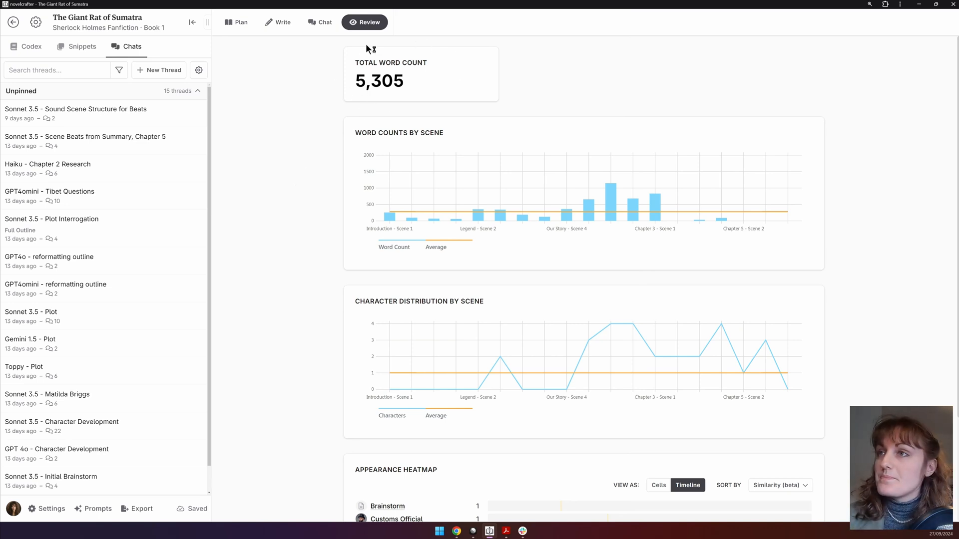
pyautogui.moveTo(359, 108)
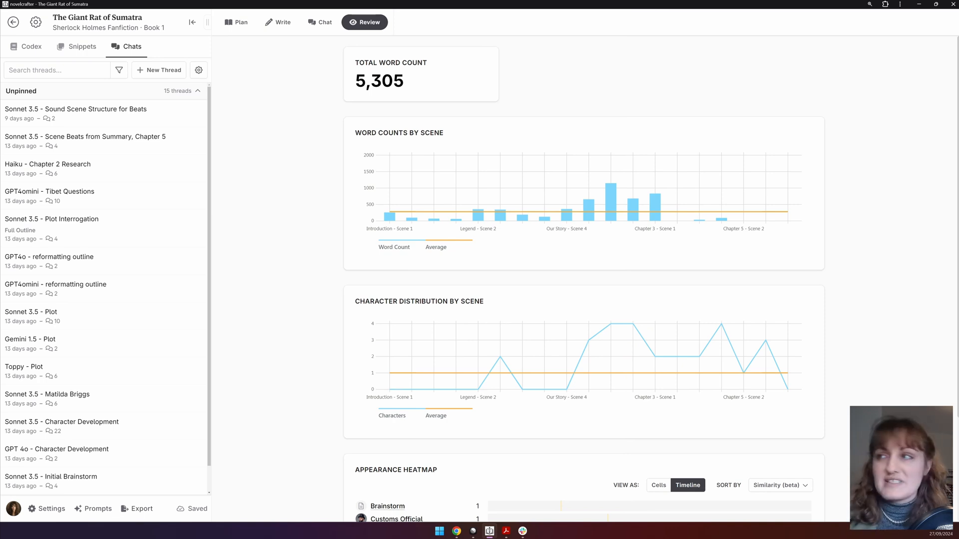
pyautogui.moveTo(439, 161)
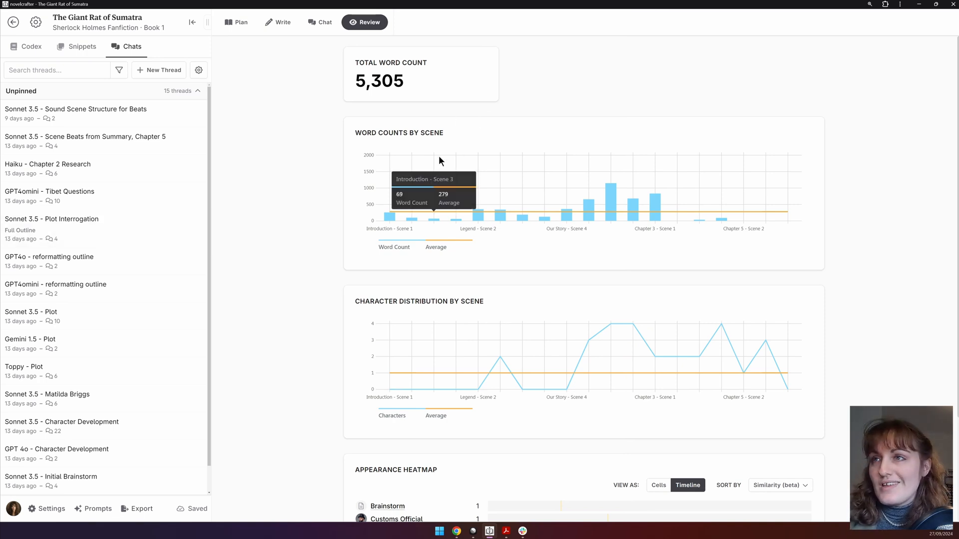
pyautogui.moveTo(479, 217)
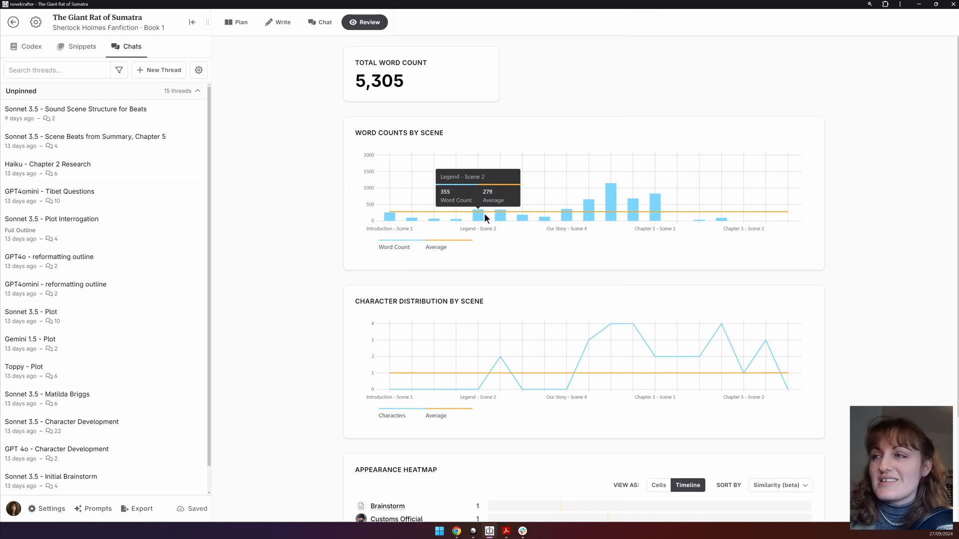
pyautogui.moveTo(528, 222)
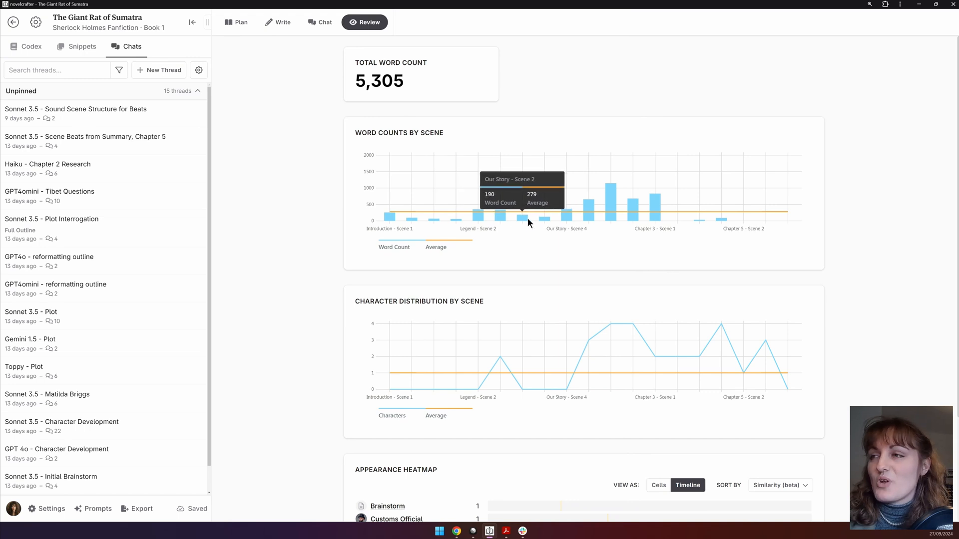
pyautogui.moveTo(413, 217)
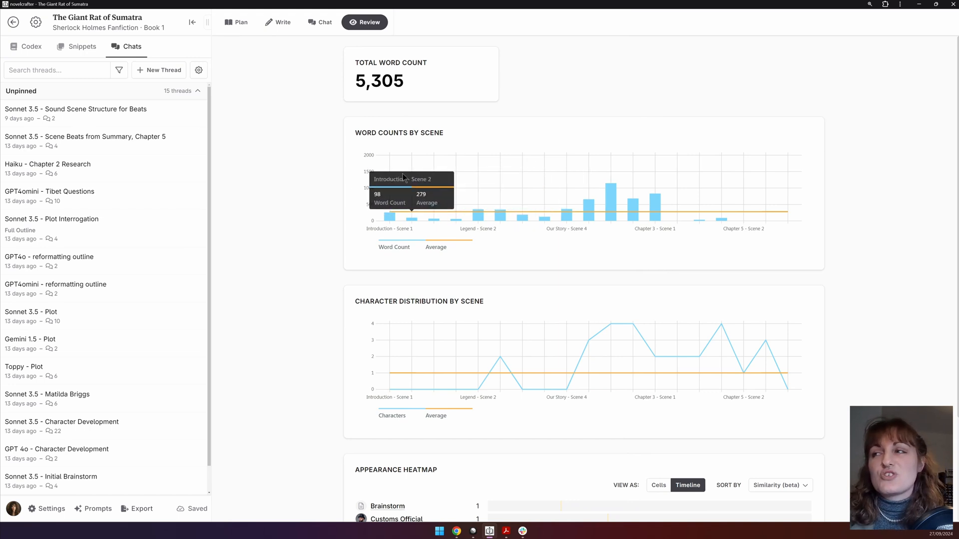
pyautogui.moveTo(633, 211)
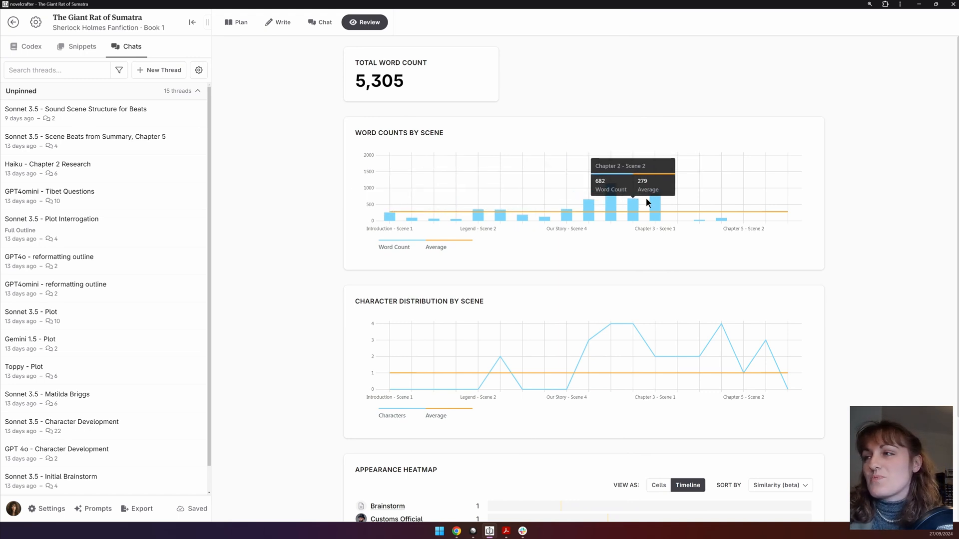
pyautogui.moveTo(589, 110)
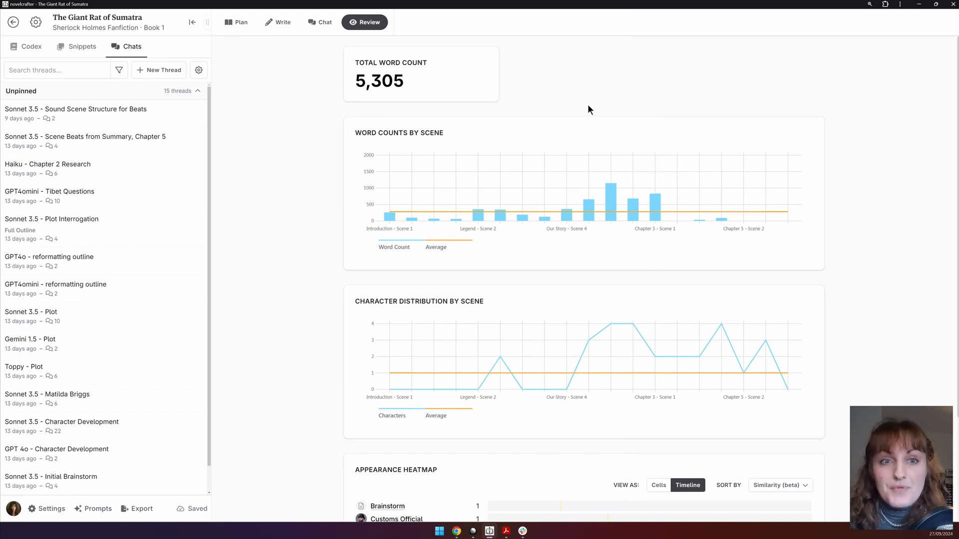
# Step: Scroll down to see heatmap entries including Dr. Thomas Kelly (14), Edward Jennings (8) and Captain James O'Brien (7)
pyautogui.scroll(-3)
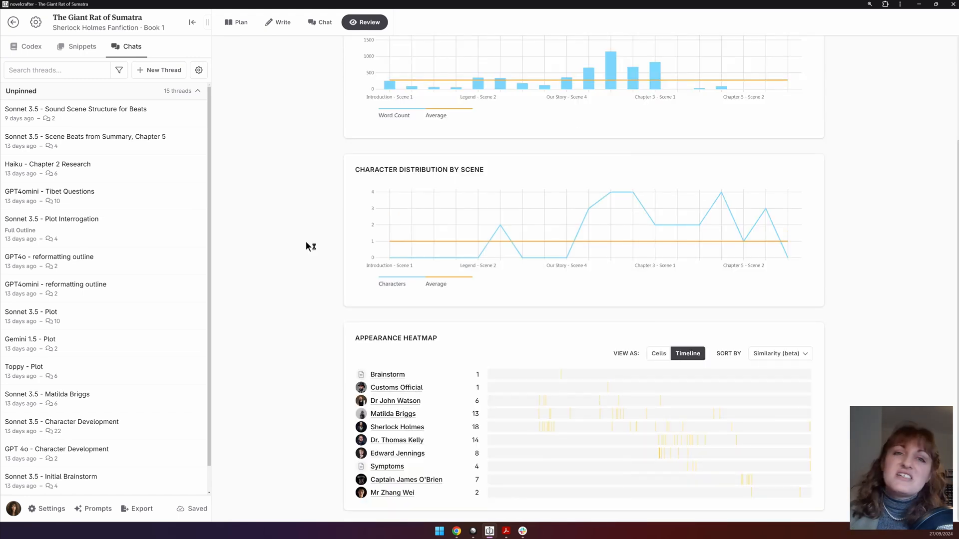
pyautogui.moveTo(307, 246)
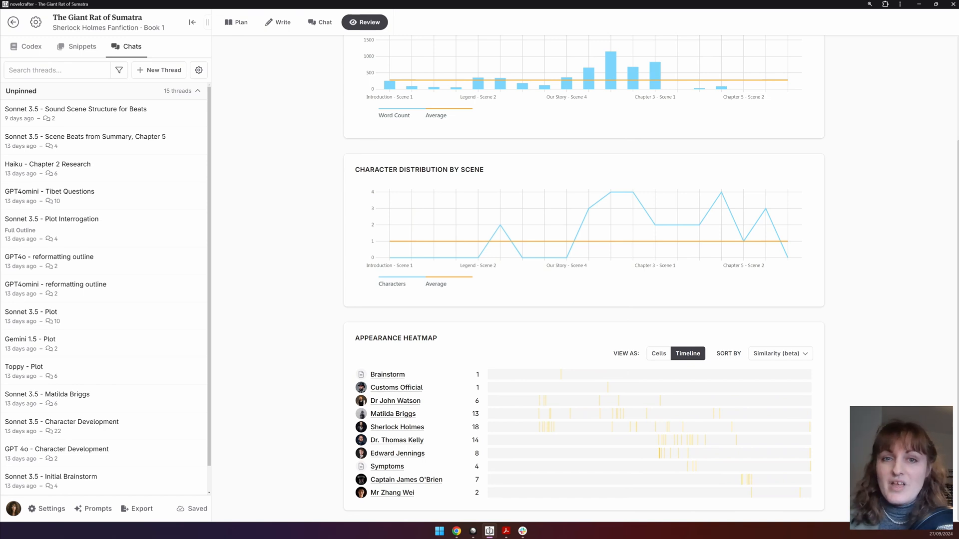
pyautogui.moveTo(292, 345)
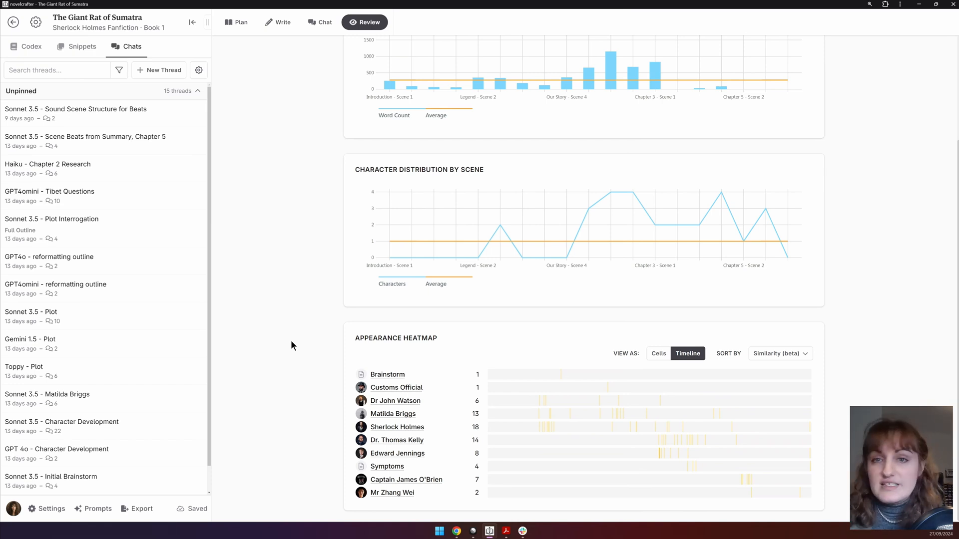
pyautogui.moveTo(717, 368)
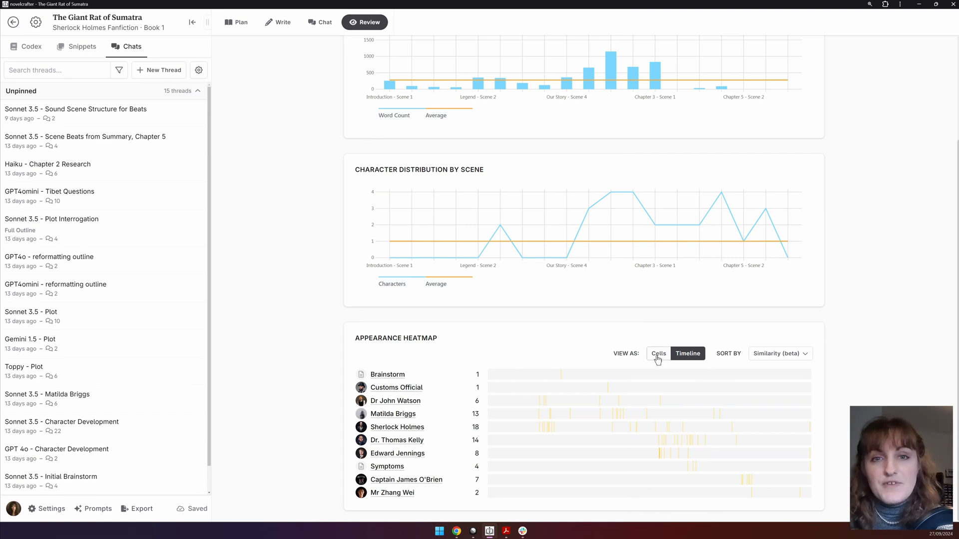
# Step: Switch the appearance heatmap to Cells view and sort its rows by type
pyautogui.click(658, 353)
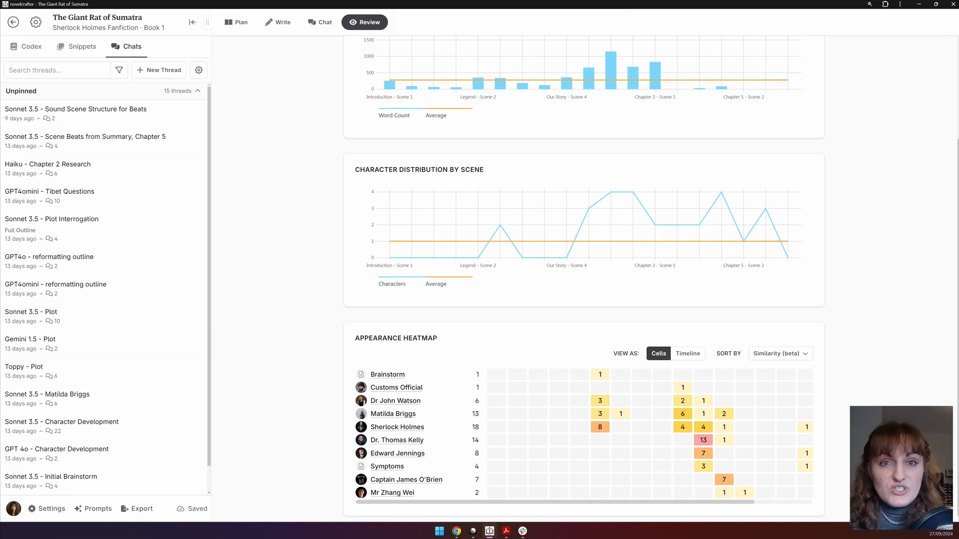
pyautogui.scroll(-3)
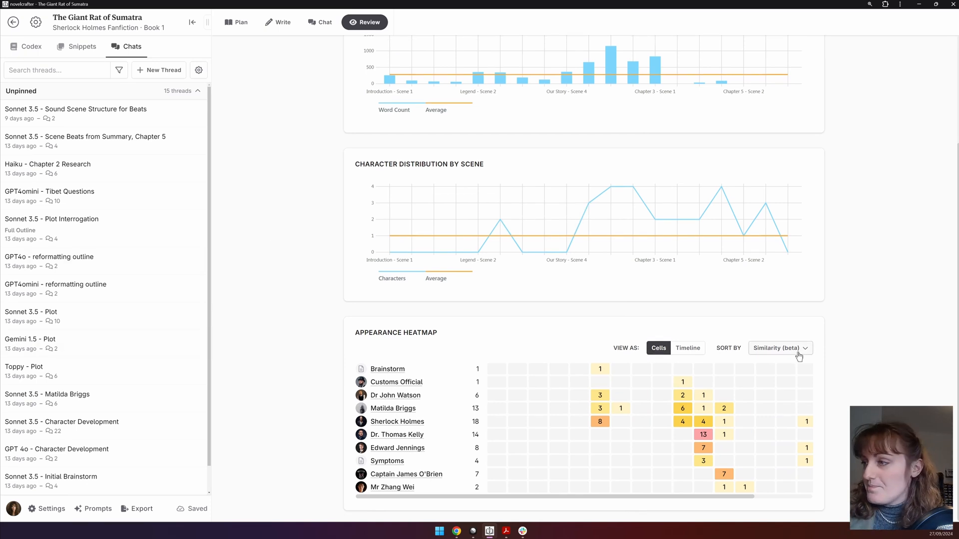
pyautogui.click(799, 349)
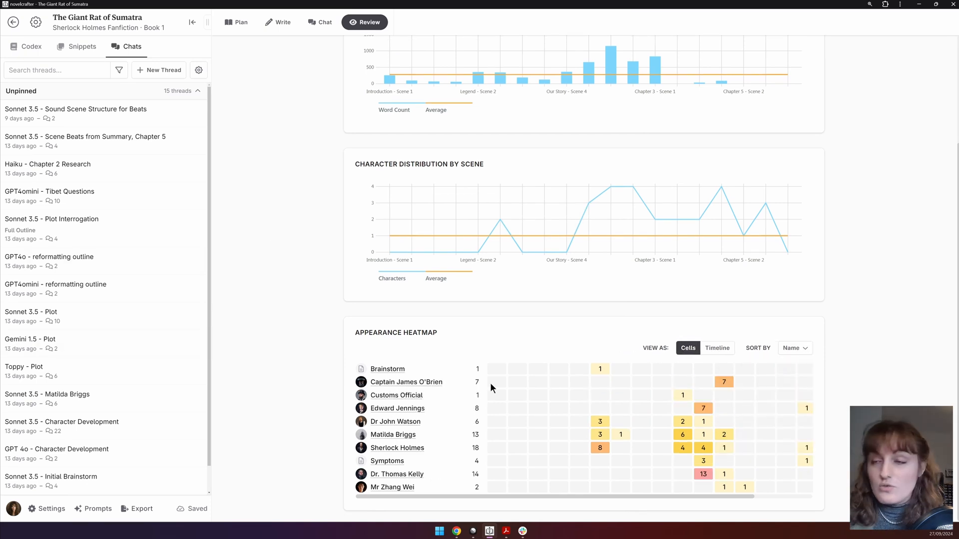
pyautogui.moveTo(463, 450)
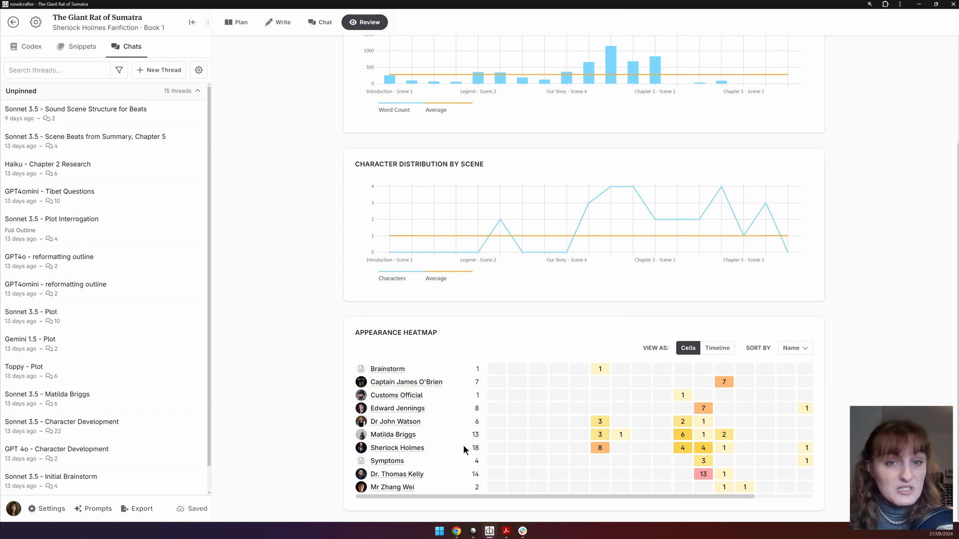
pyautogui.click(794, 348)
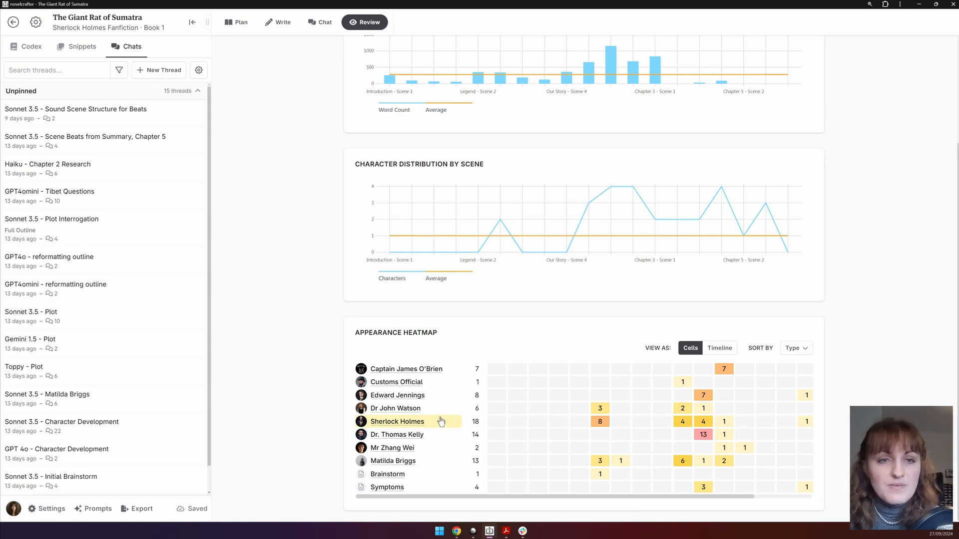
# Step: Try sorting heatmap rows by Appearances, then Occurrence, then settle on Similarity (beta)
pyautogui.click(794, 348)
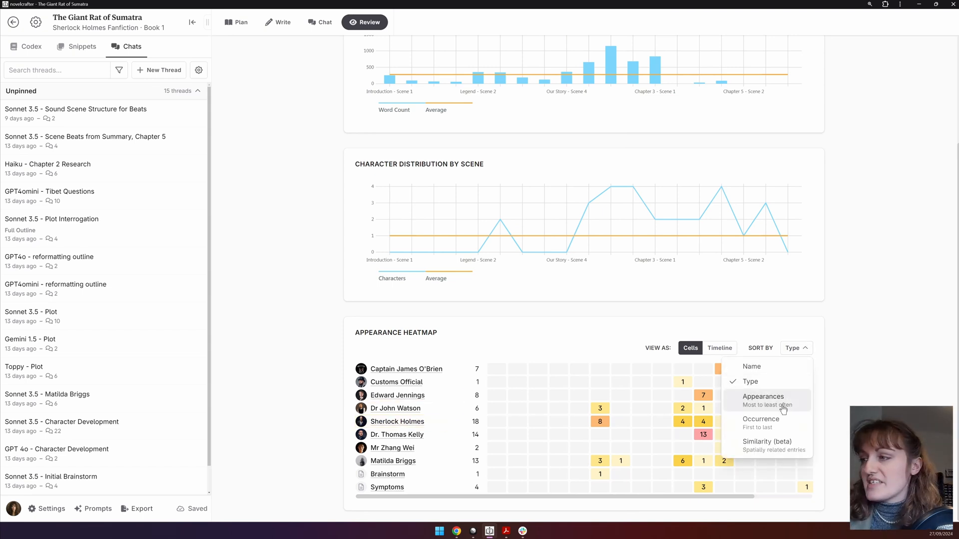
pyautogui.click(763, 396)
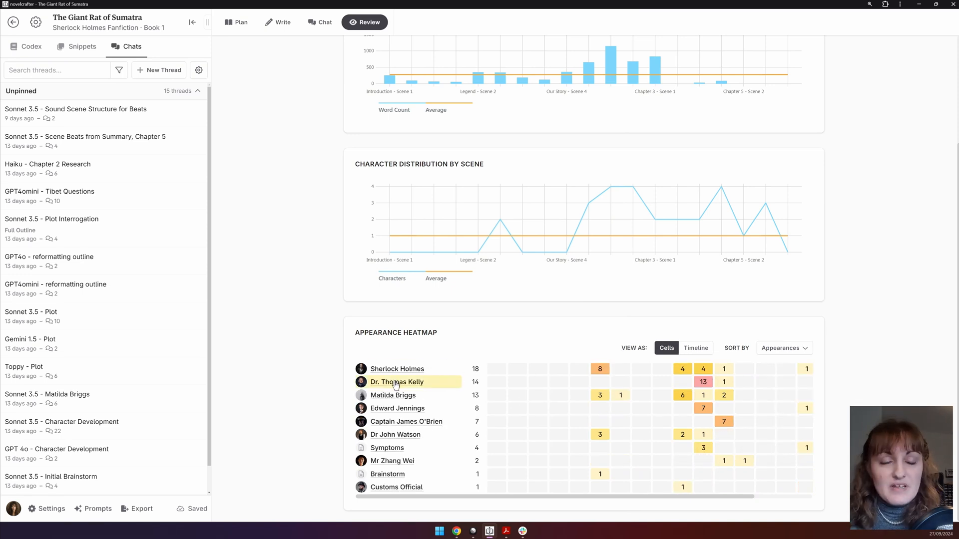
pyautogui.moveTo(142, 282)
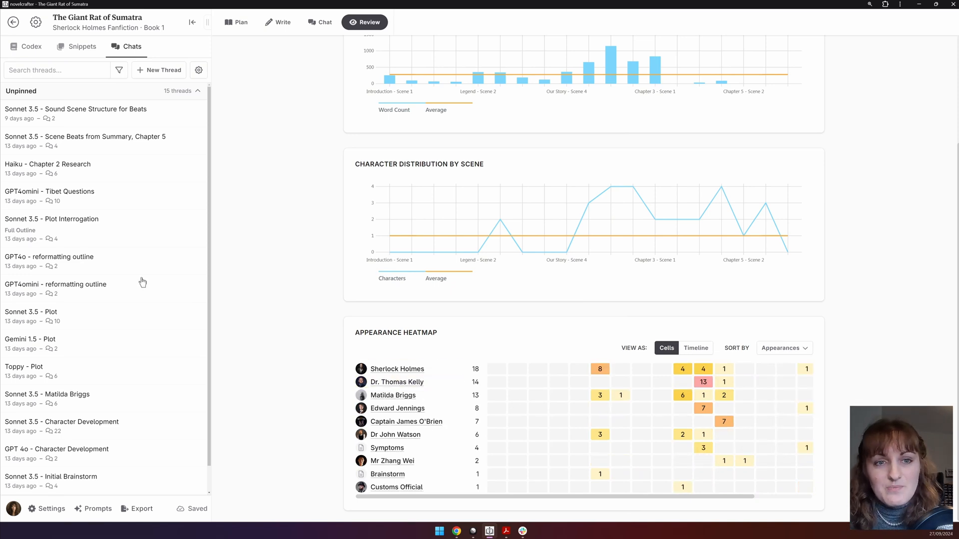
pyautogui.click(784, 348)
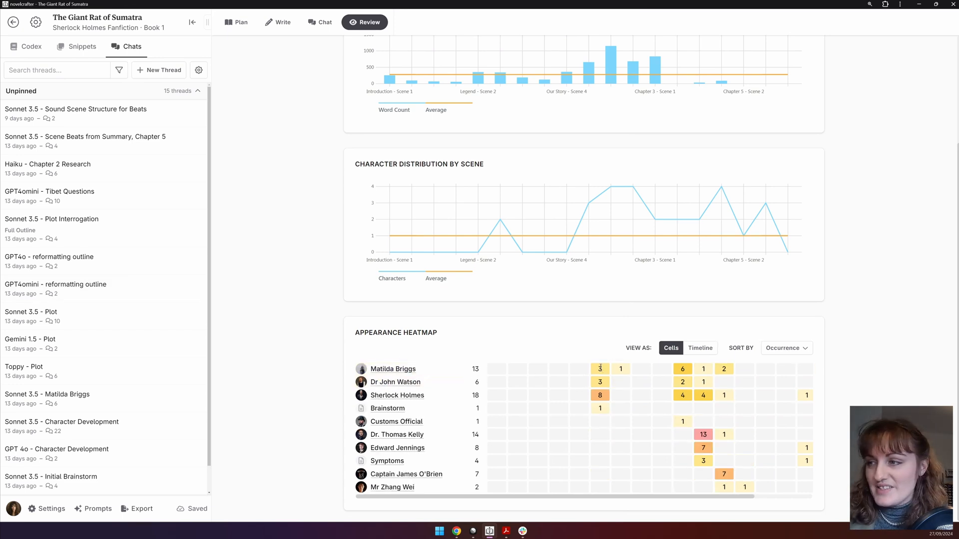
pyautogui.moveTo(694, 378)
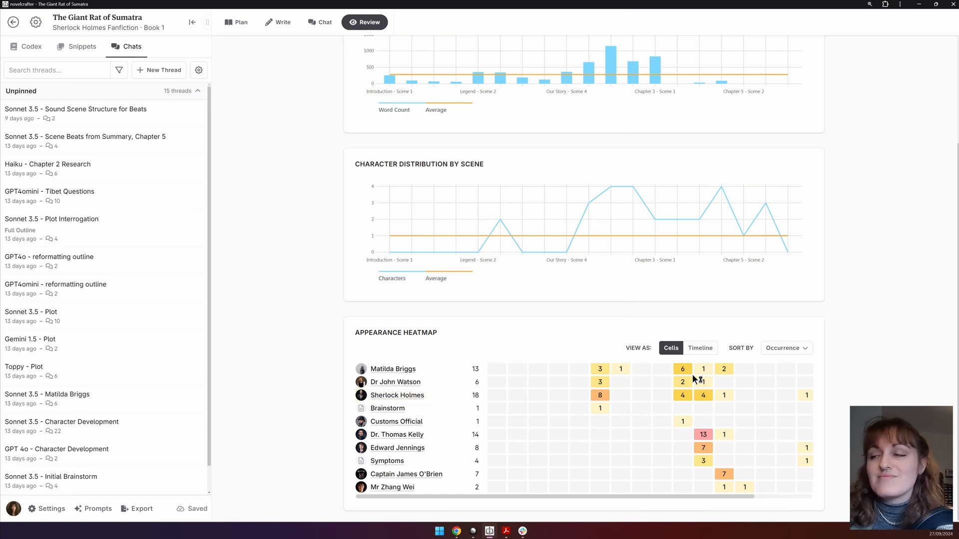
pyautogui.moveTo(679, 489)
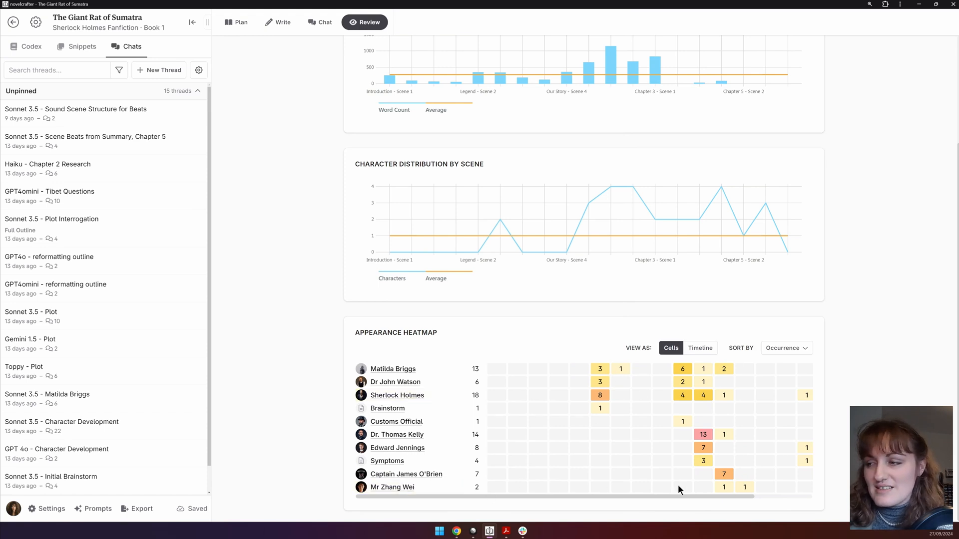
pyautogui.moveTo(614, 505)
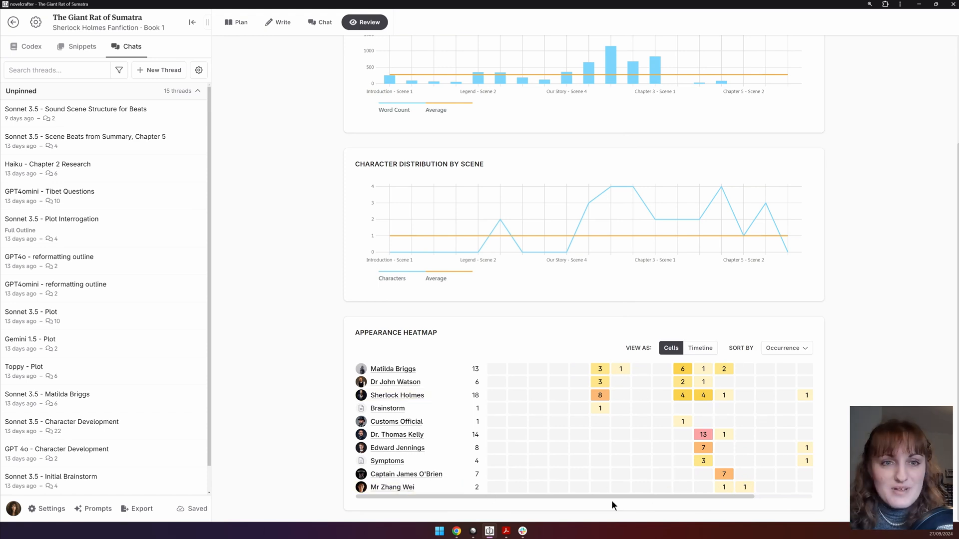
pyautogui.moveTo(785, 341)
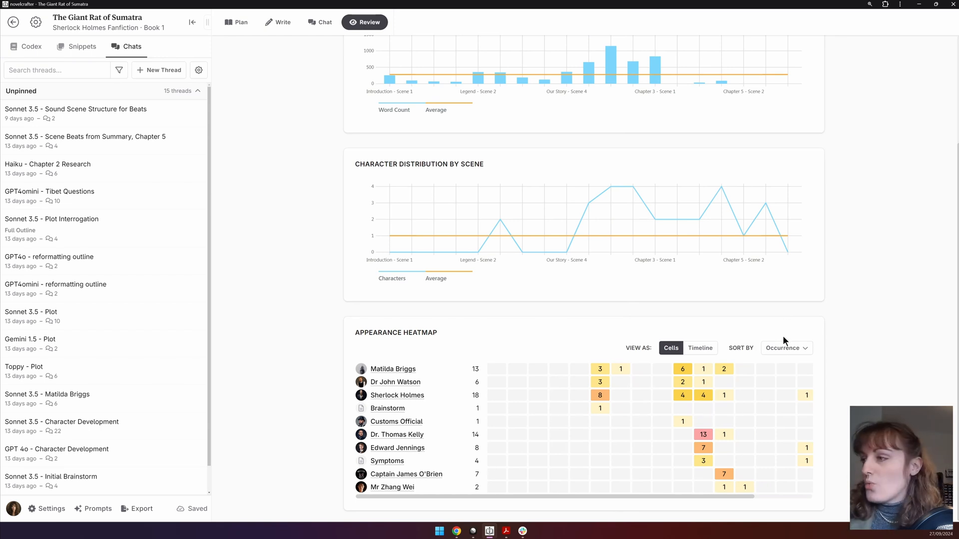
pyautogui.click(786, 348)
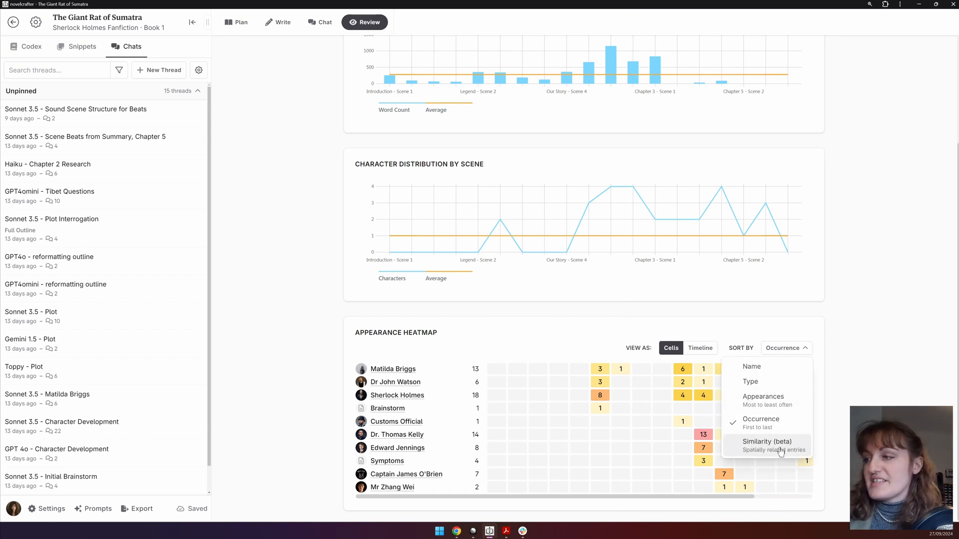
pyautogui.click(766, 441)
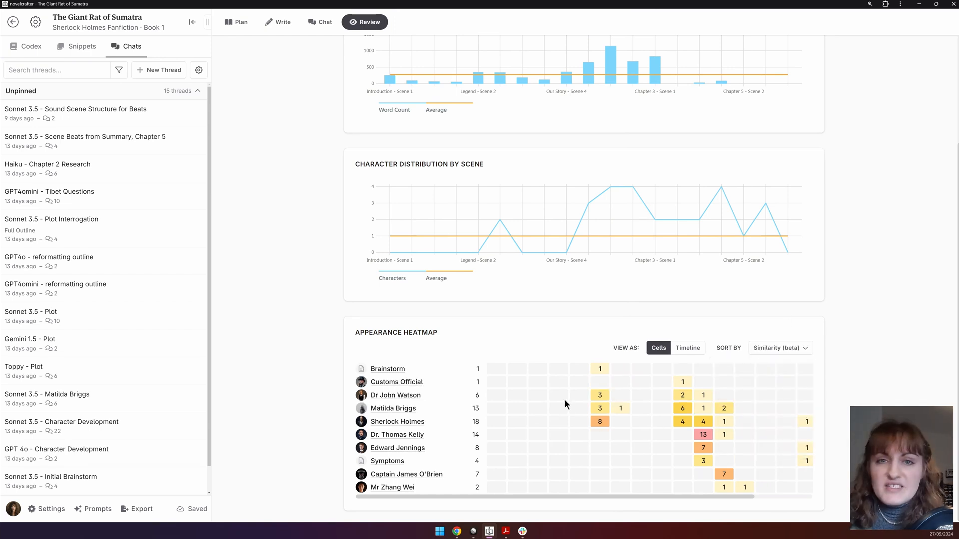
pyautogui.moveTo(644, 335)
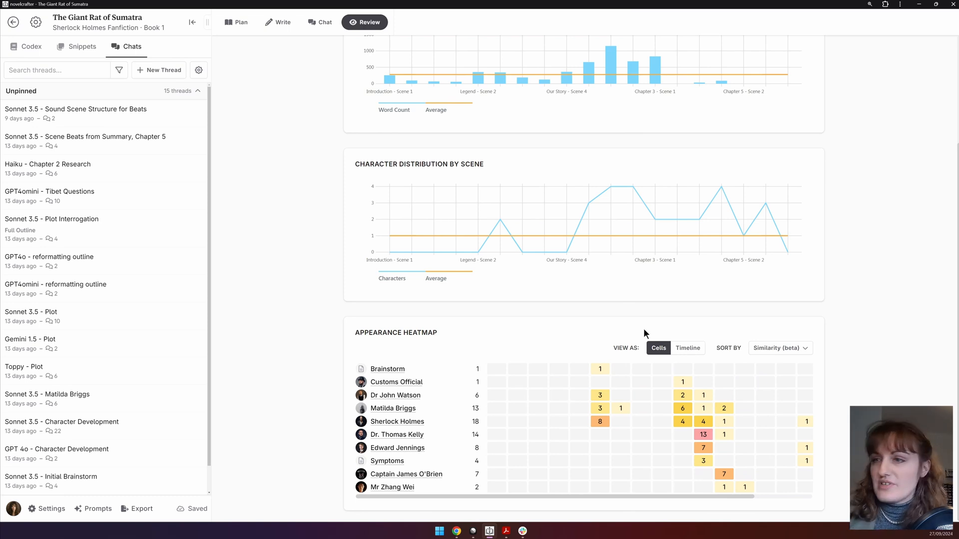
# Step: Switch the similarity-sorted appearance heatmap from Cells to Timeline view
pyautogui.click(688, 354)
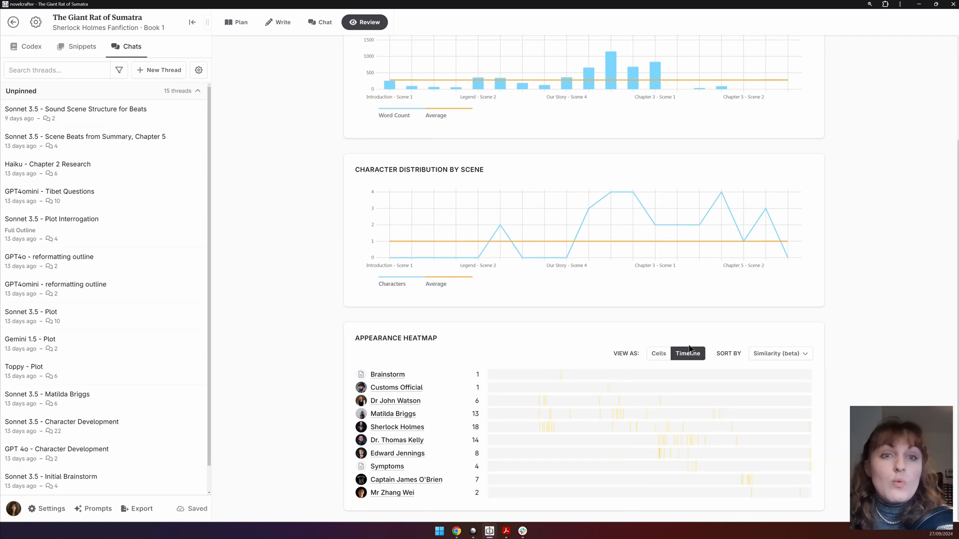
pyautogui.moveTo(626, 374)
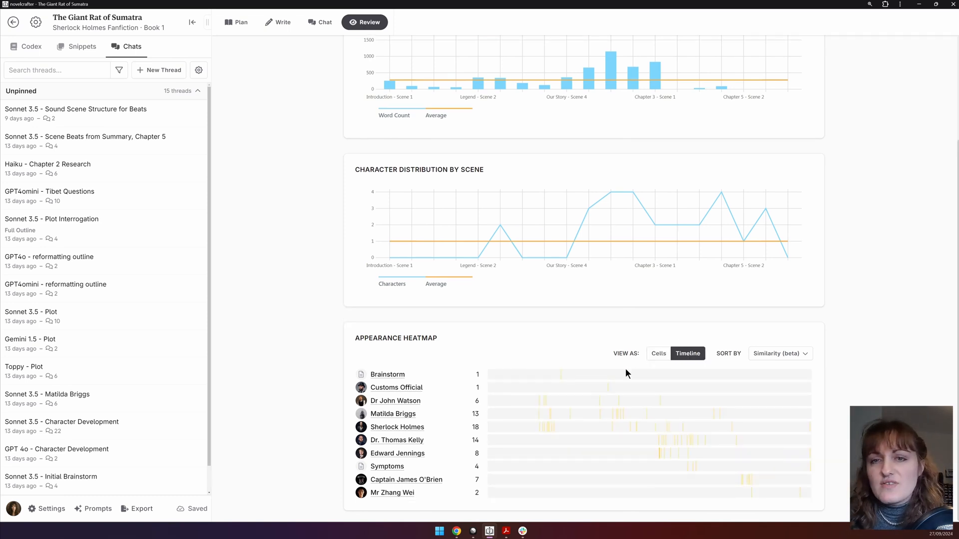
pyautogui.moveTo(627, 378)
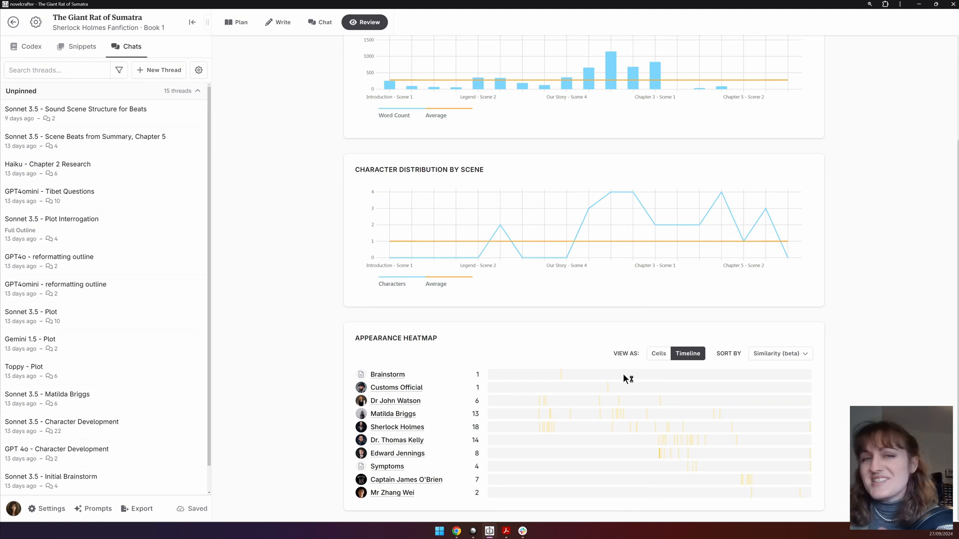
pyautogui.moveTo(626, 378)
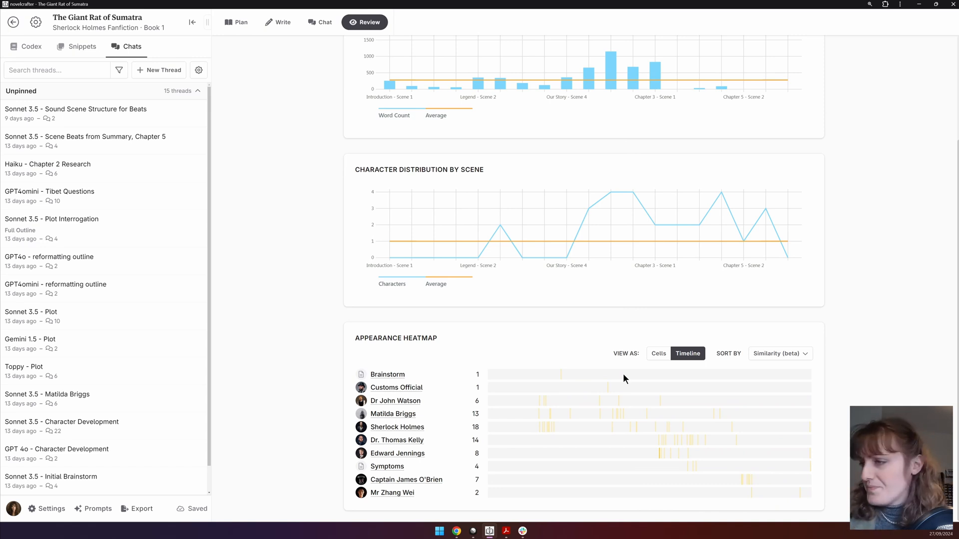
pyautogui.moveTo(580, 420)
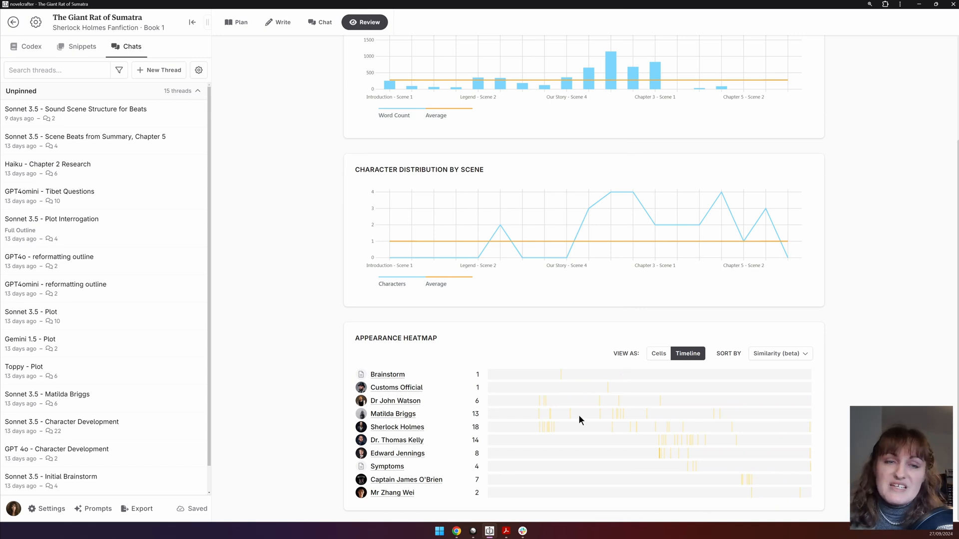
pyautogui.moveTo(583, 420)
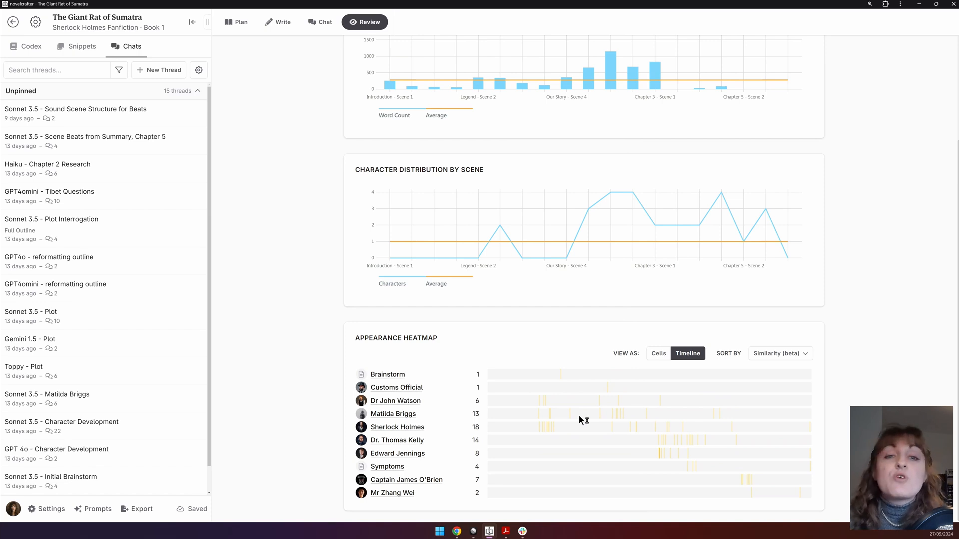